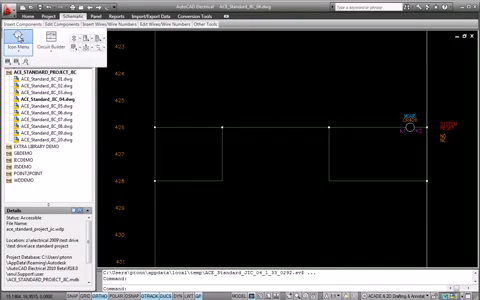
# Assign a manufacturer catalog part via Catalog Lookup to the inserted push button component.
pyautogui.click(20, 48)
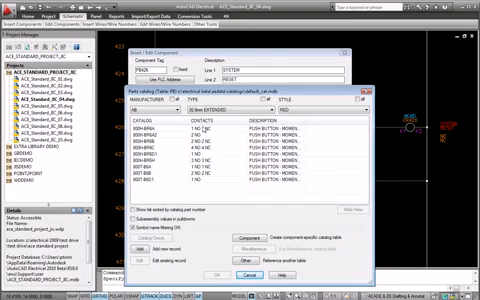
pyautogui.click(148, 132)
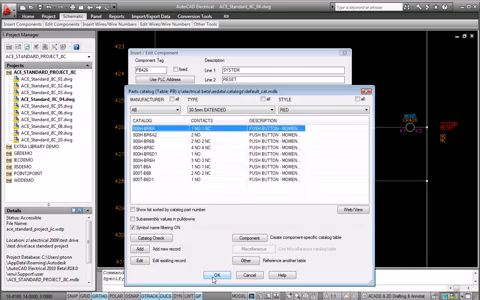
pyautogui.click(212, 276)
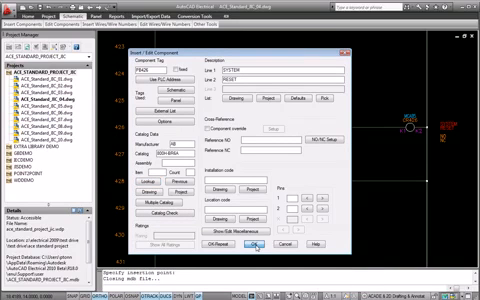
pyautogui.click(256, 246)
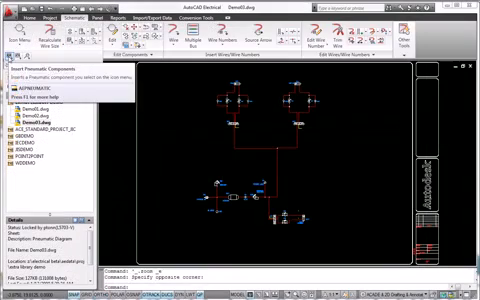